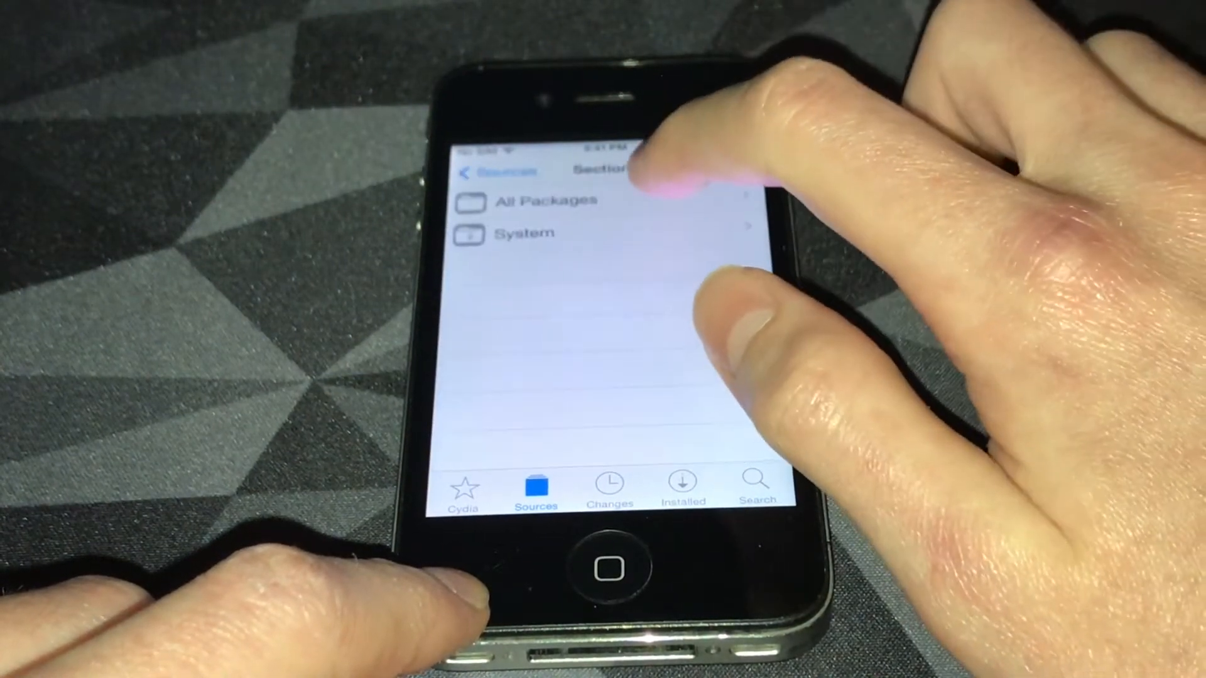
Step: Show All Packages from coolbooter.com, listing CoolBooter and CoolBooter CLI
left_click(545, 200)
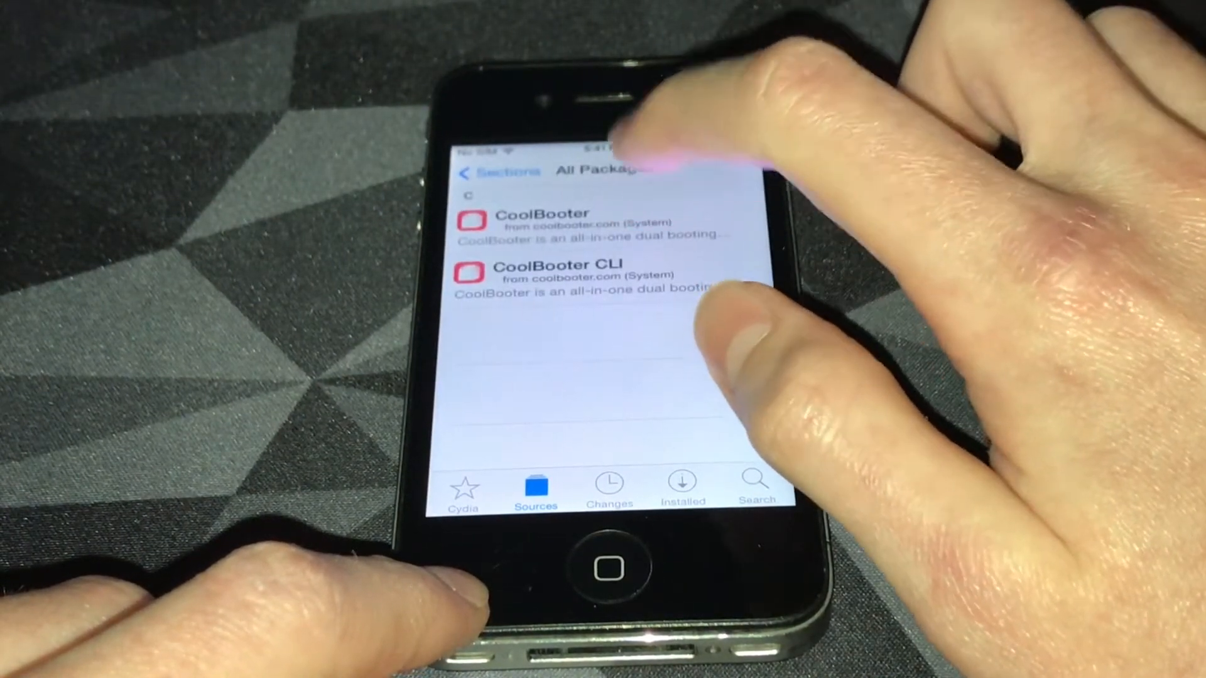